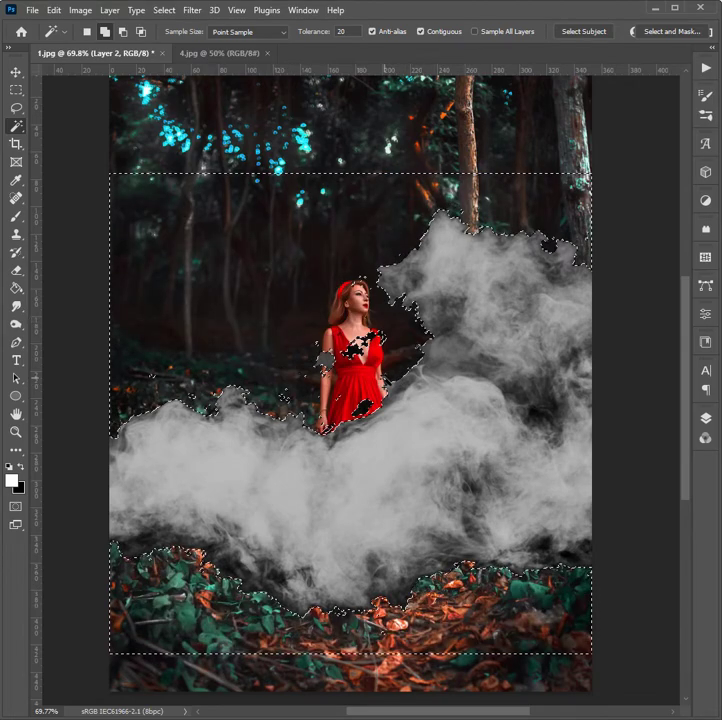
# Step: Bring the smoke photo from 4.jpg into 1.jpg as Layer 1 above the forest Background
pyautogui.click(180, 53)
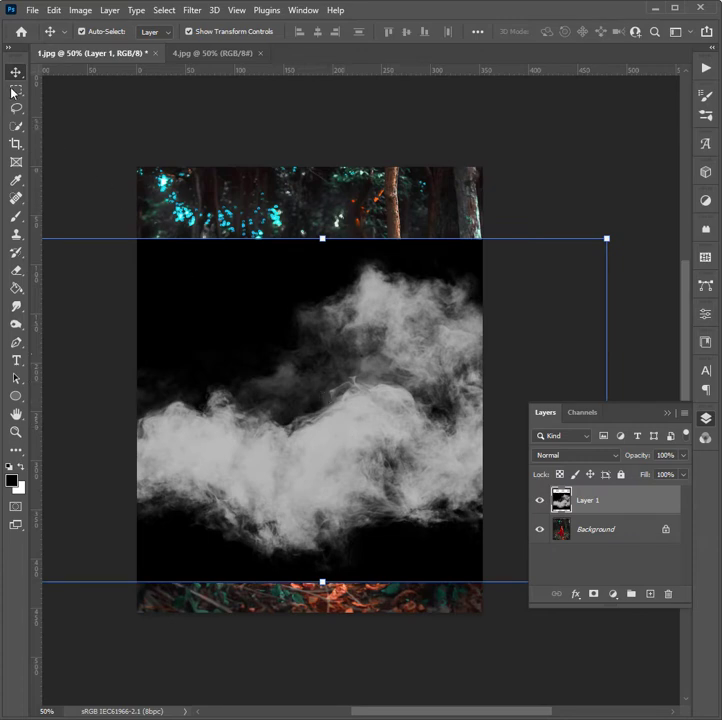
# Step: Attach a white layer mask to the smoke layer, Layer 1
pyautogui.moveTo(139, 228); pyautogui.dragTo(438, 375)
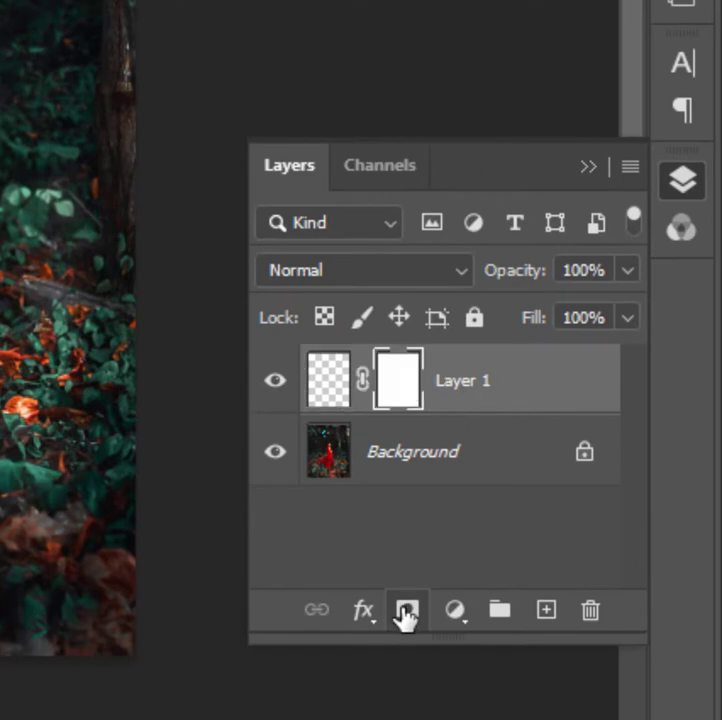
# Step: Invert Layer 1's mask to solid black and display the mask alone on the canvas
pyautogui.press('ctrl+i')
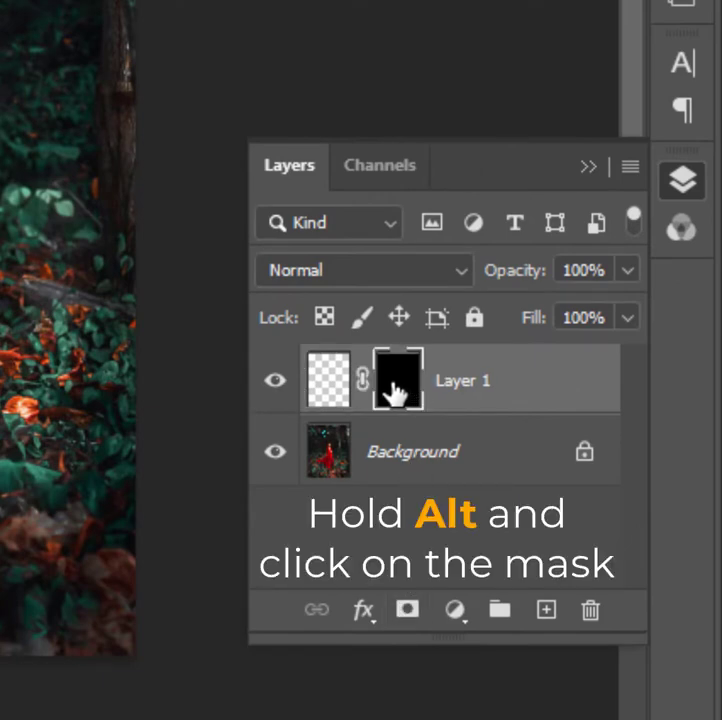
pyautogui.click(397, 378)
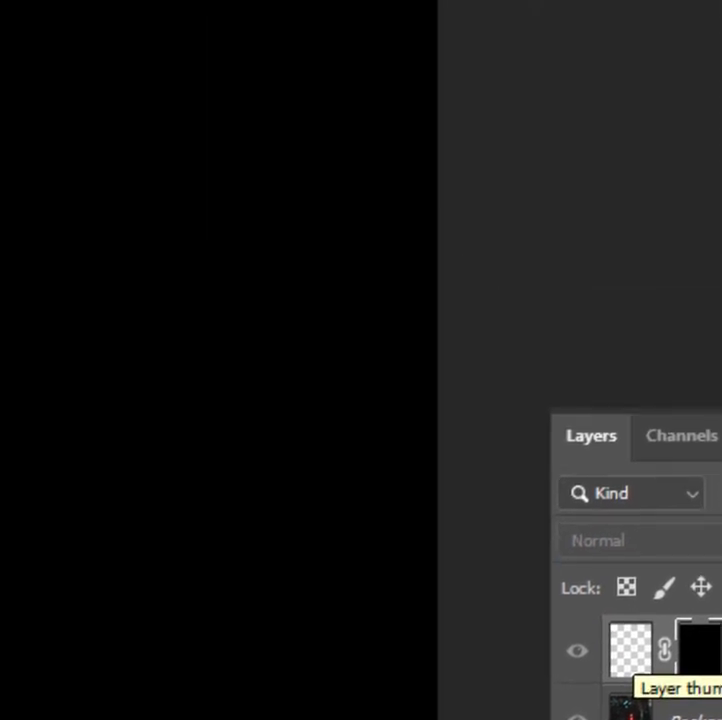
pyautogui.click(28, 24)
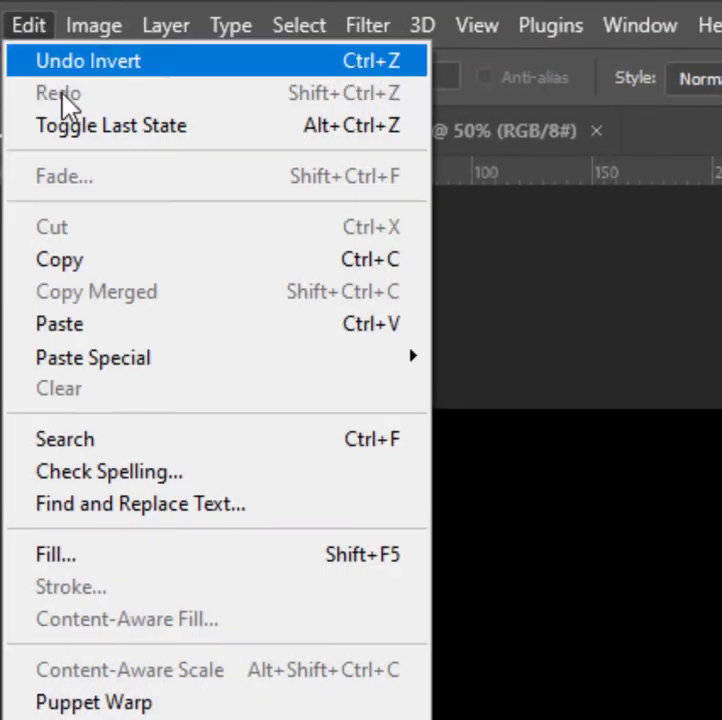